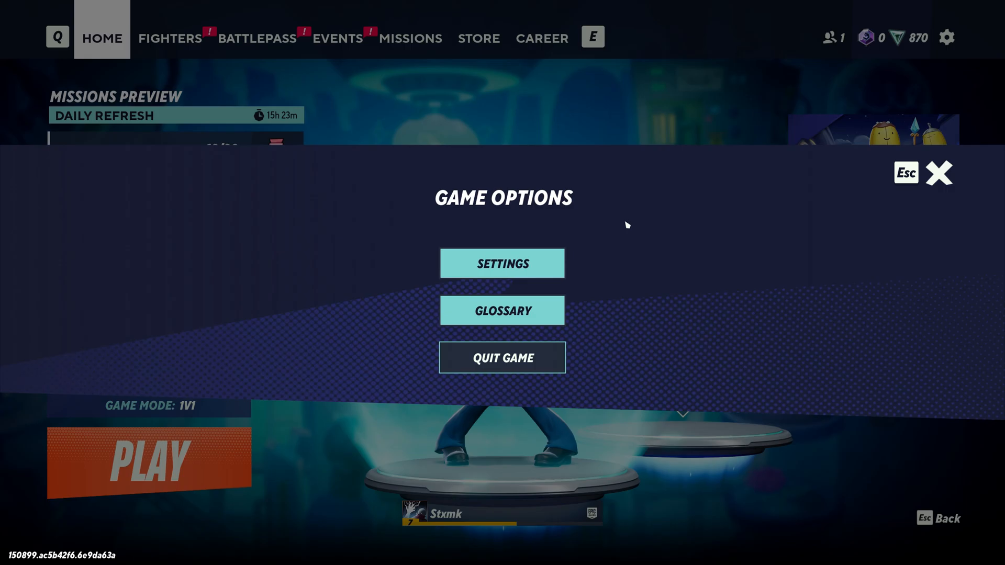
Set the Quality Preset to Low so every visual quality option drops to Low.
left_click(502, 263)
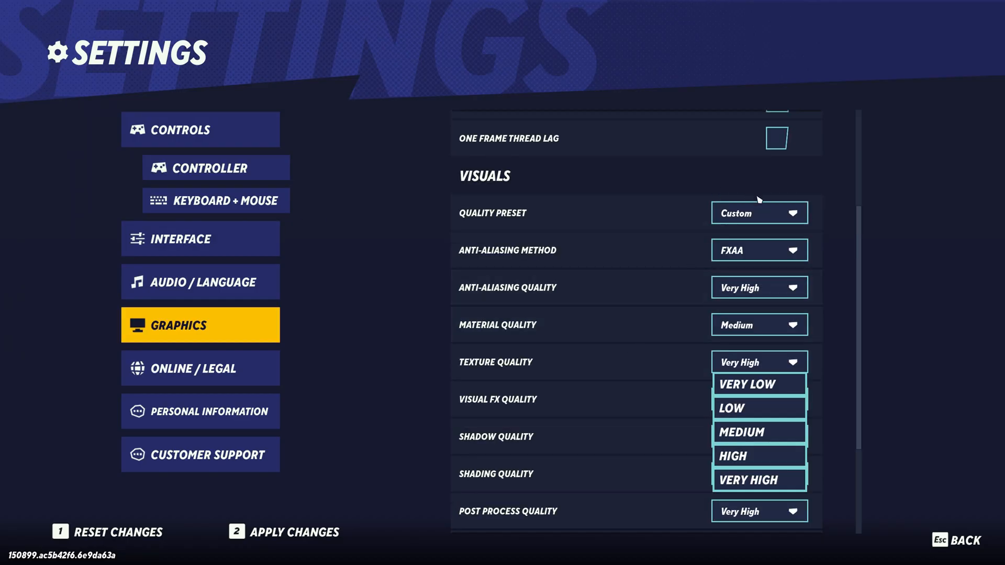
left_click(731, 408)
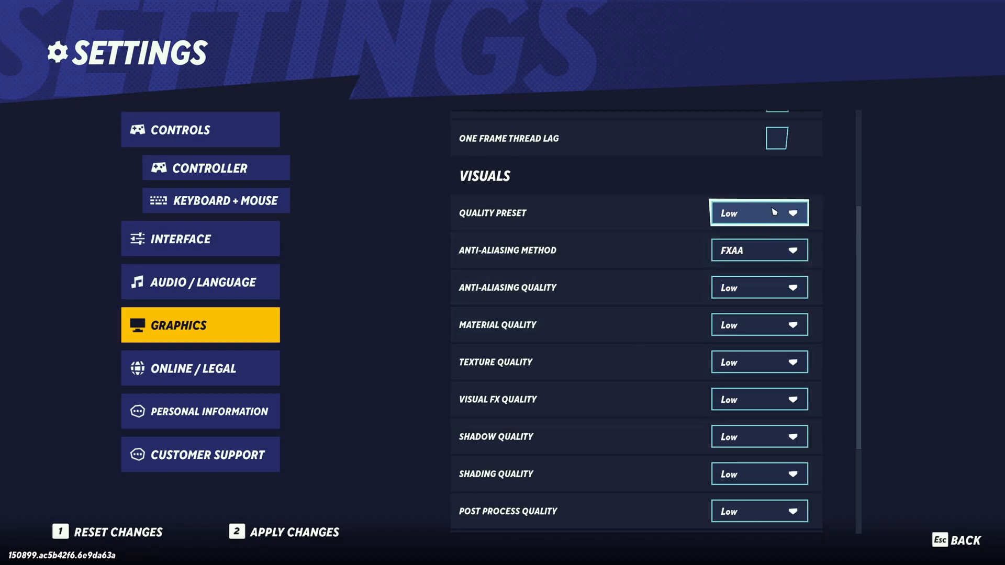
scroll("down", 3)
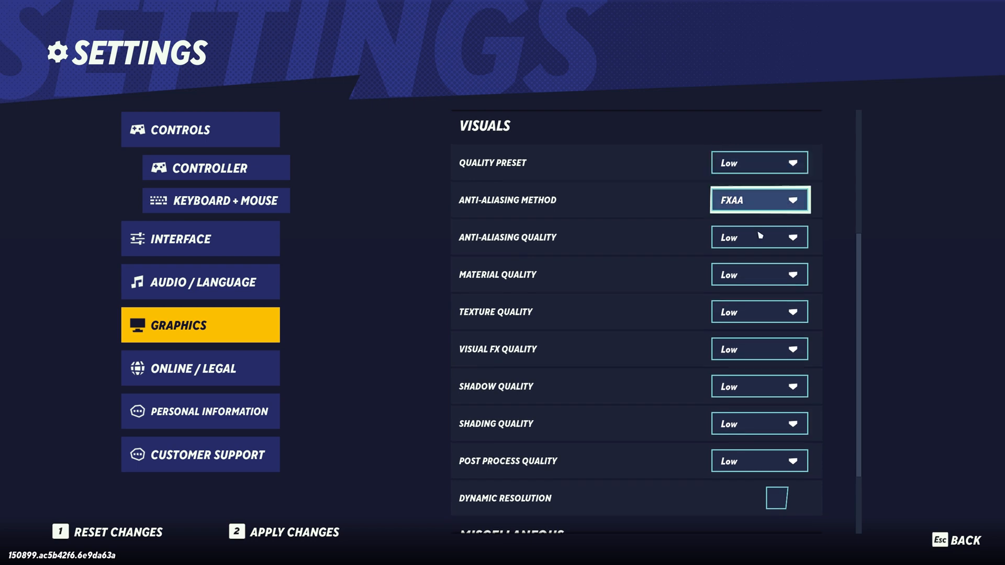
scroll("down", 3)
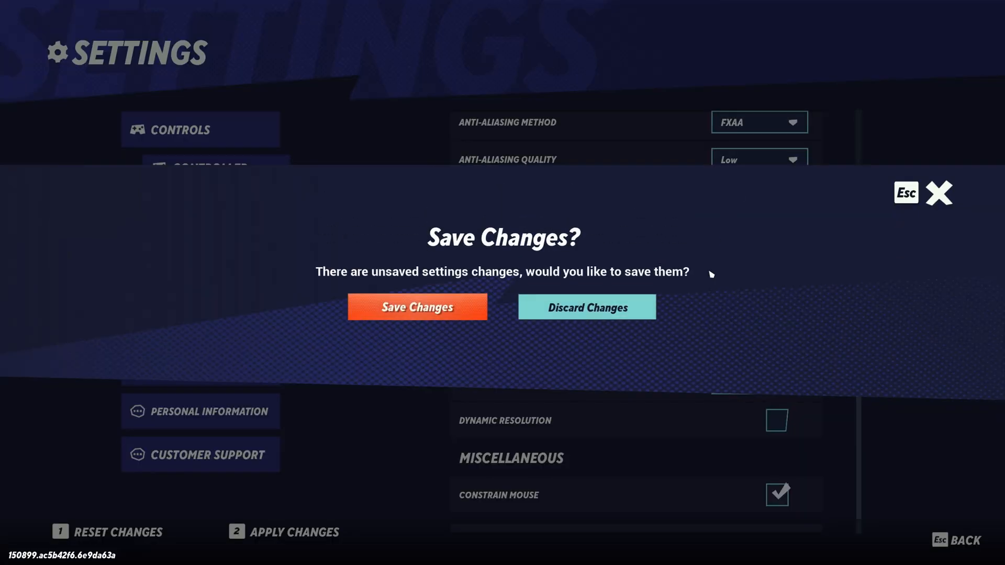
Confirm Save Changes to keep the Low graphics settings.
left_click(584, 307)
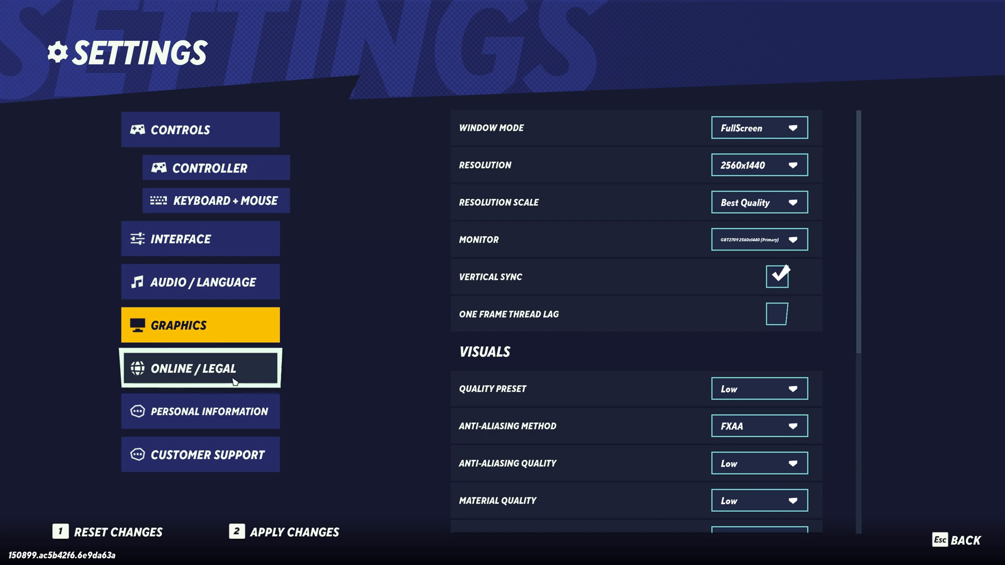
In Online settings, toggle Crossplay off and back to Enabled, then exit to Home.
left_click(199, 367)
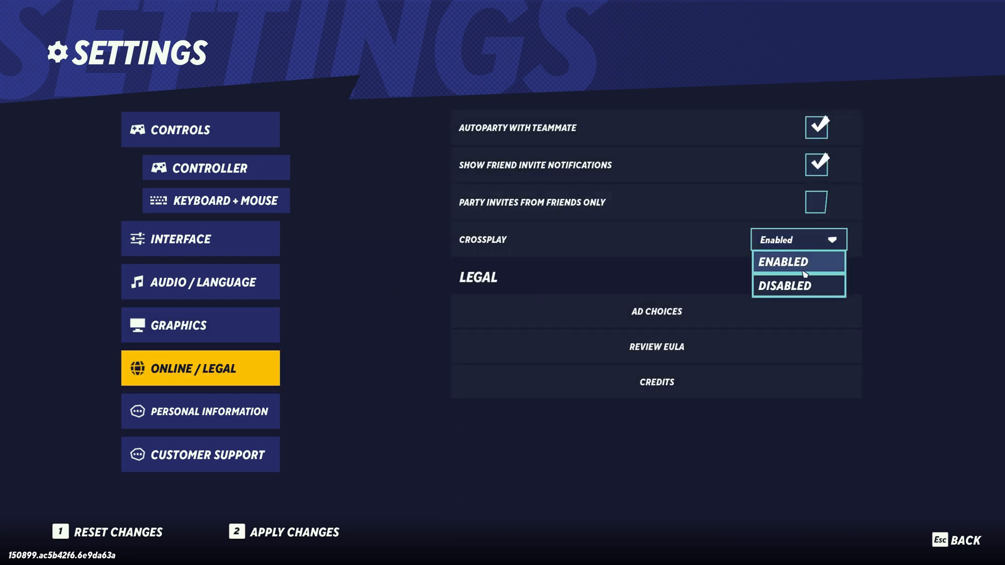
left_click(782, 285)
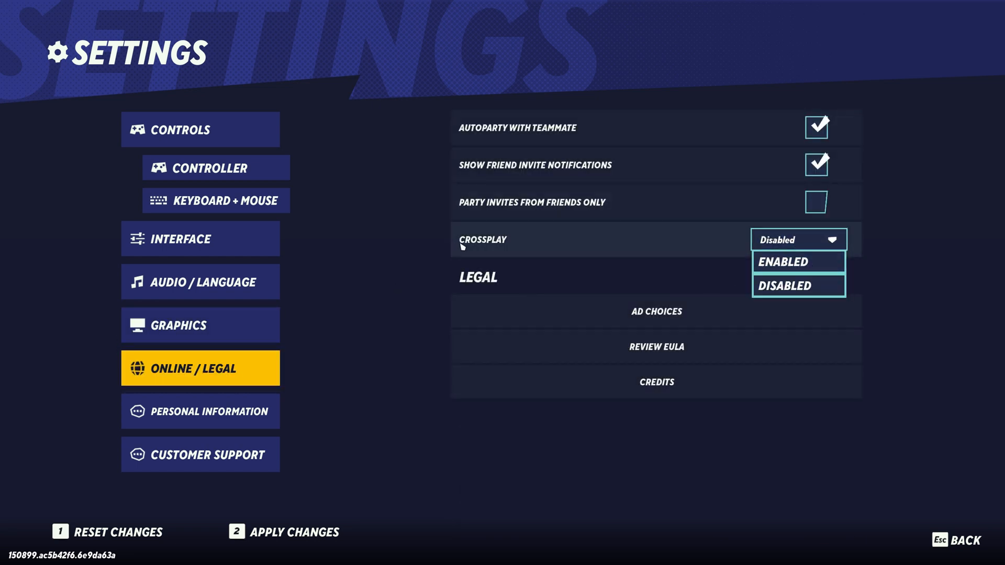
left_click(778, 260)
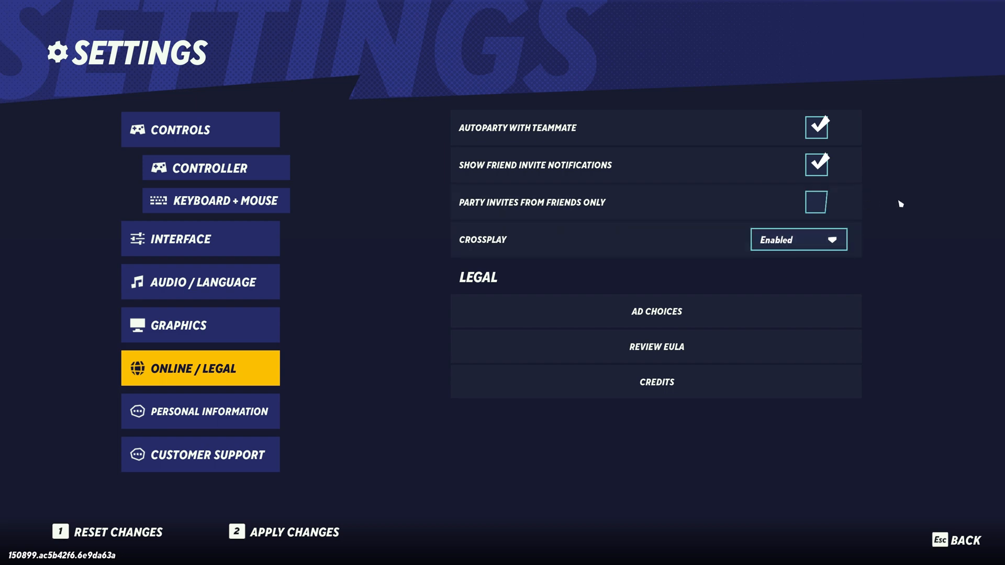
left_click(799, 239)
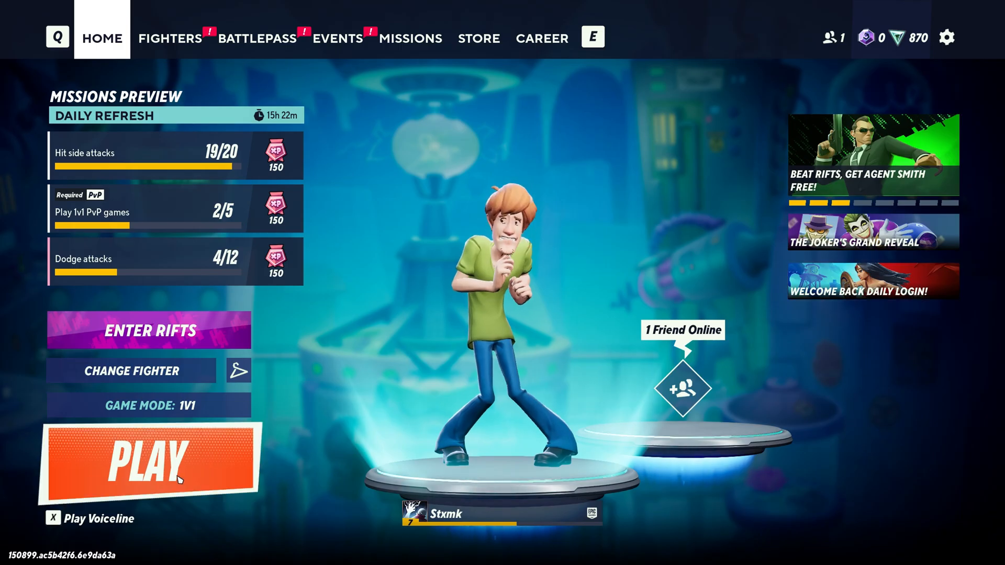
Queue a 1v1 match from PLAY and continue past the Match Summary.
left_click(150, 458)
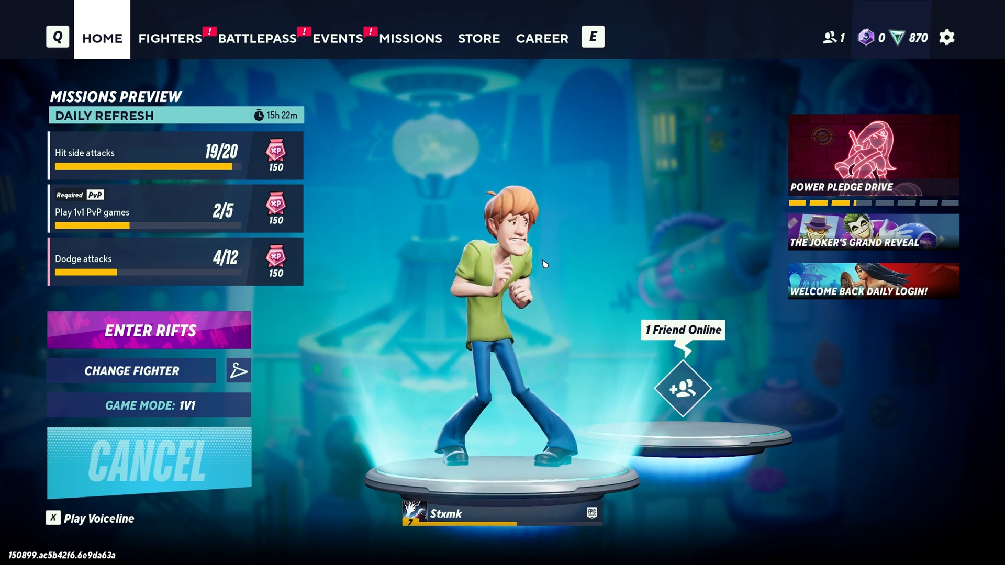
left_click(149, 331)
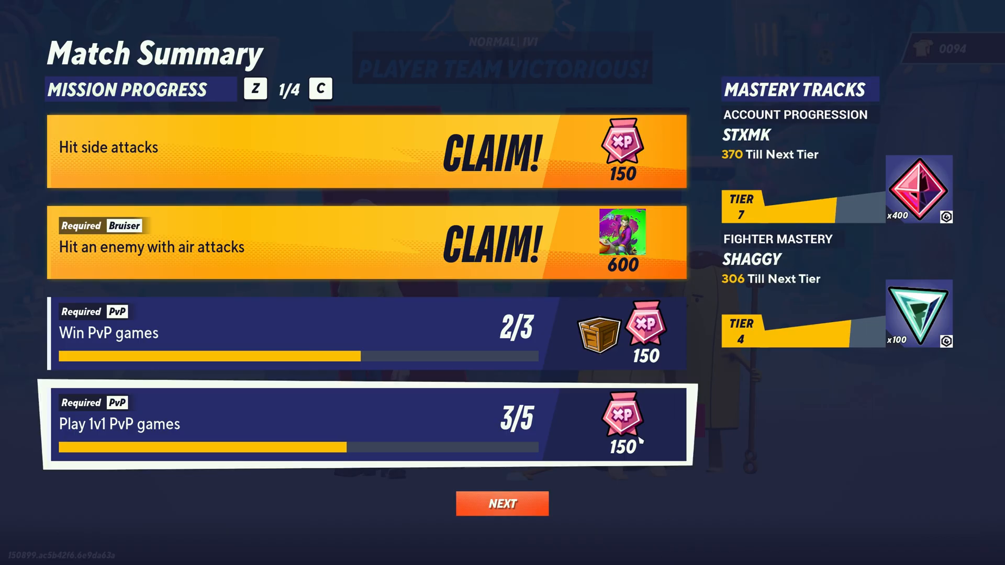
left_click(502, 502)
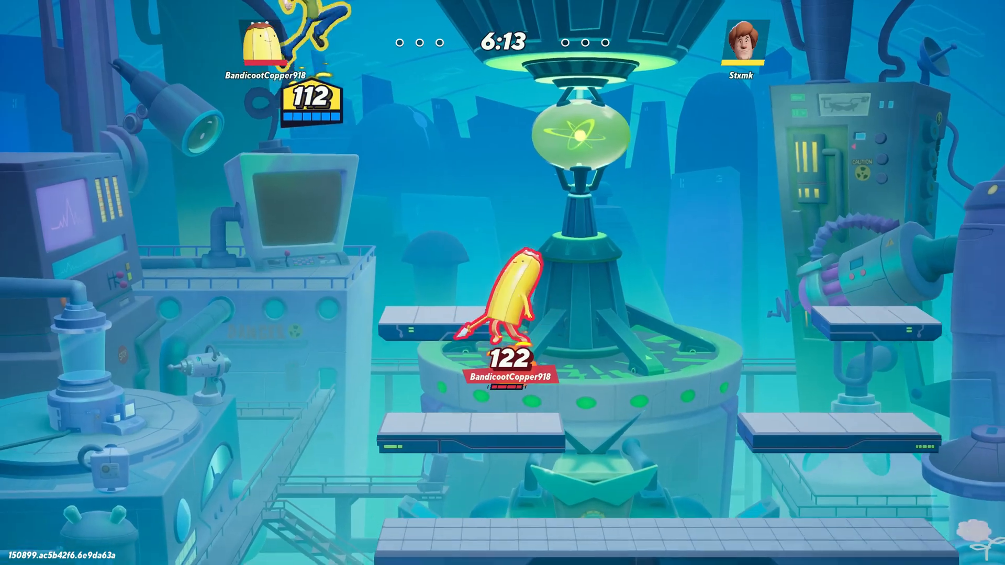